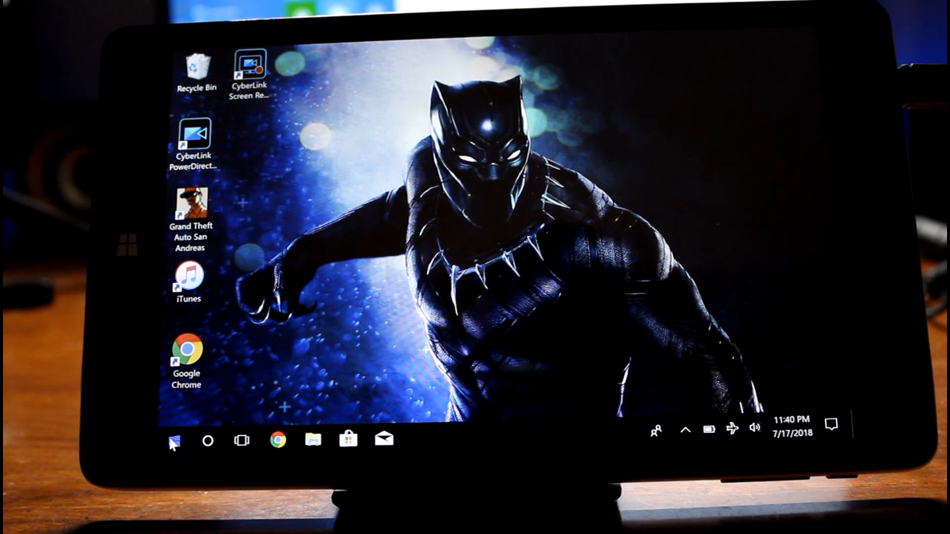
- Launch FL Studio from the Start menu into its default Kick, Clap, Hat, Snare project
left_click(174, 443)
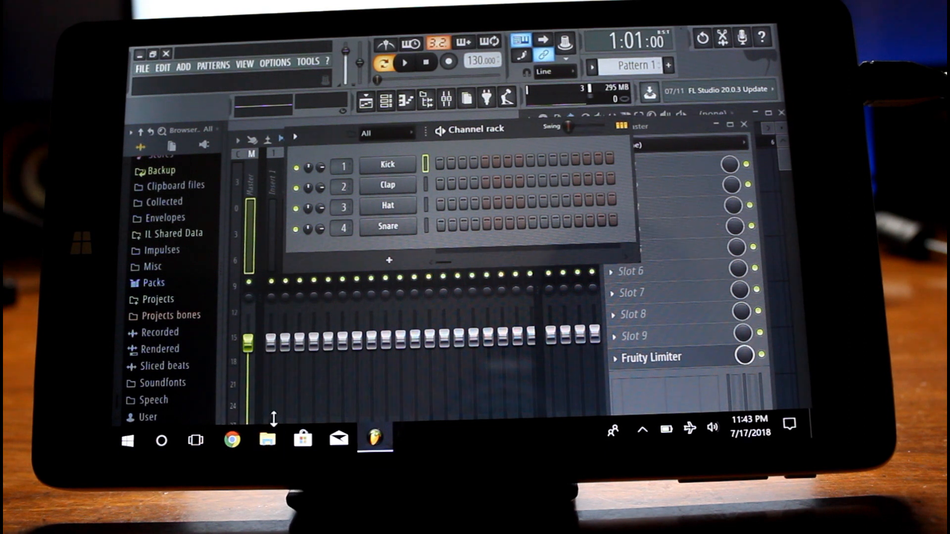
- Glance at Quick access in File Explorer, then return to FL Studio's Pers sample folder
left_click(267, 441)
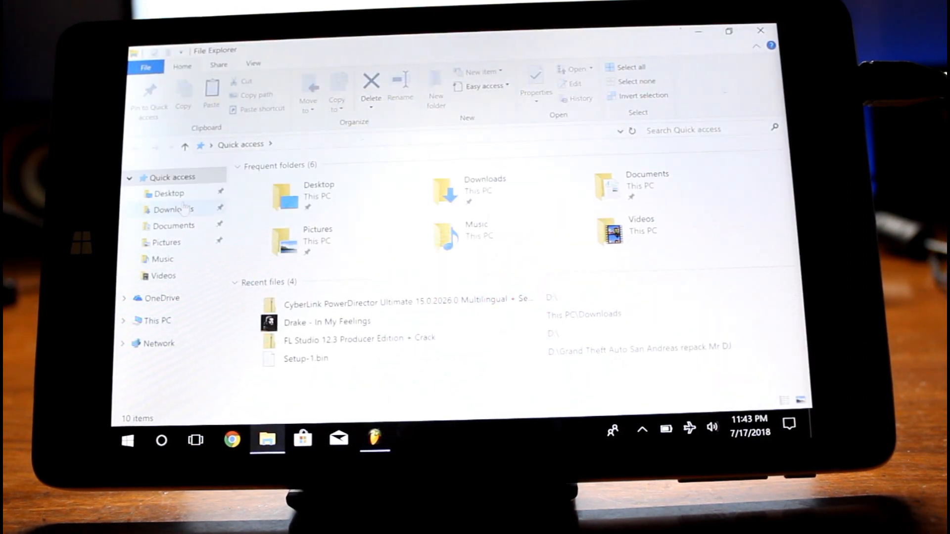
left_click(168, 193)
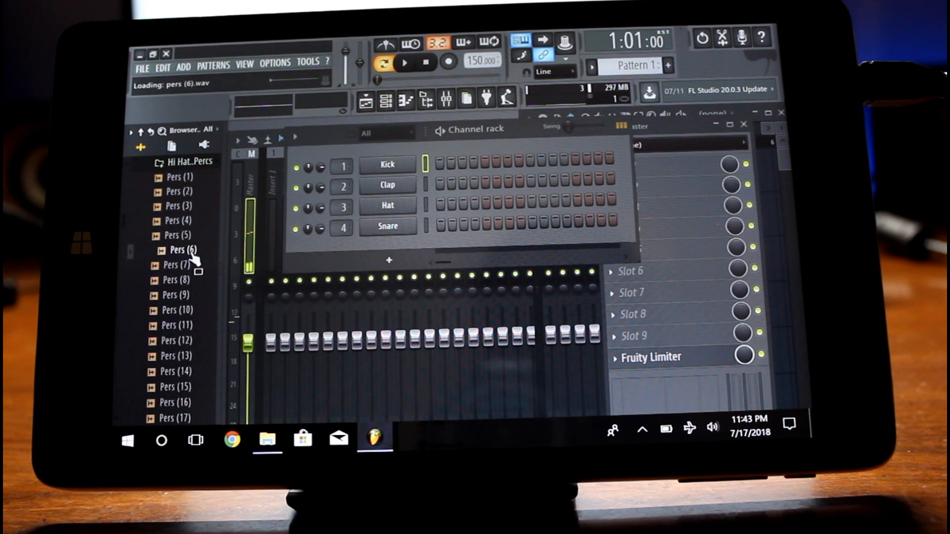
- Drop the Pers (6) sample onto channel 2 so it replaces the Clap
left_click_drag(182, 249, 411, 206)
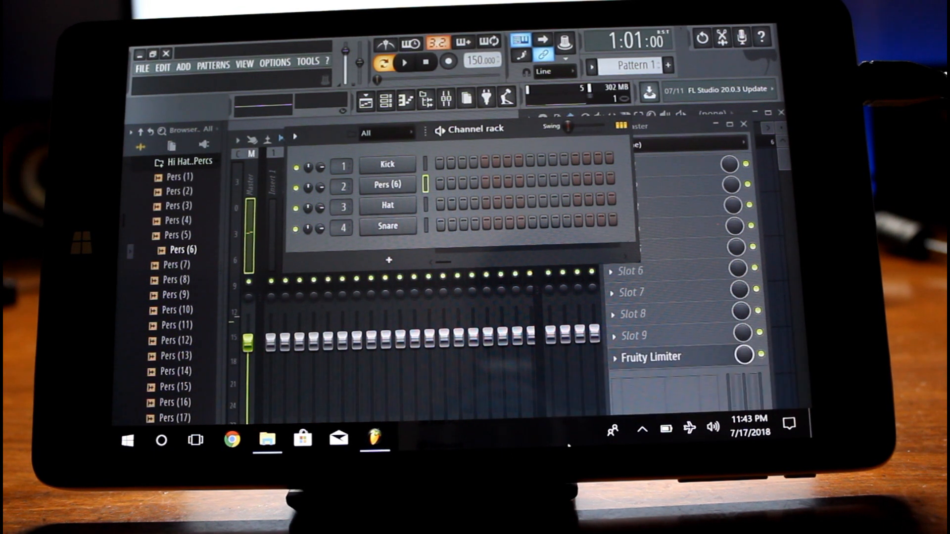
right_click(388, 184)
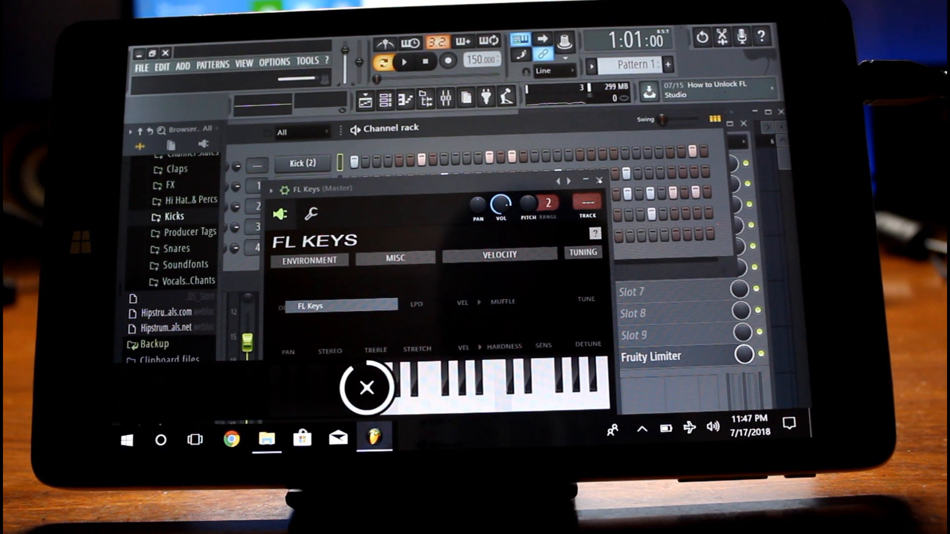
- Bring up the FL Keys piano roll and pencil in a single note
left_click(368, 388)
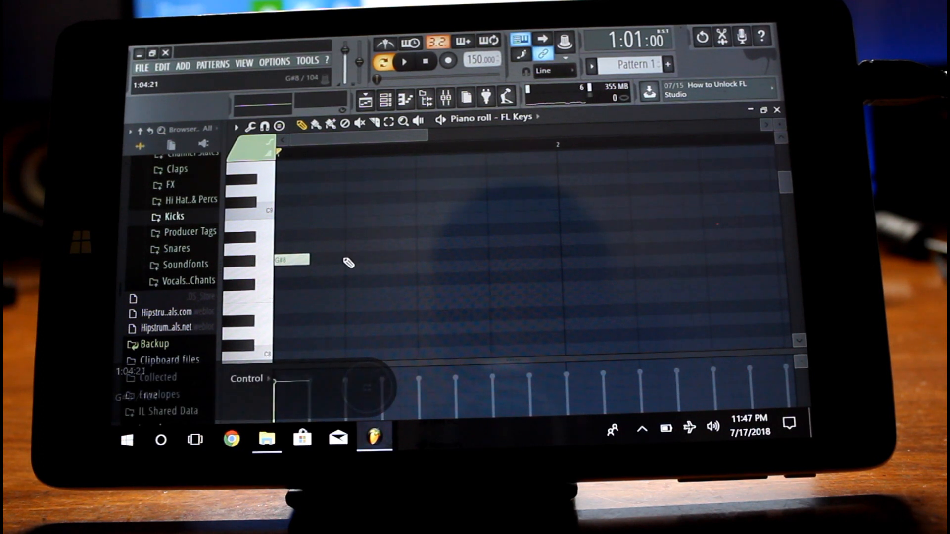
left_click(404, 60)
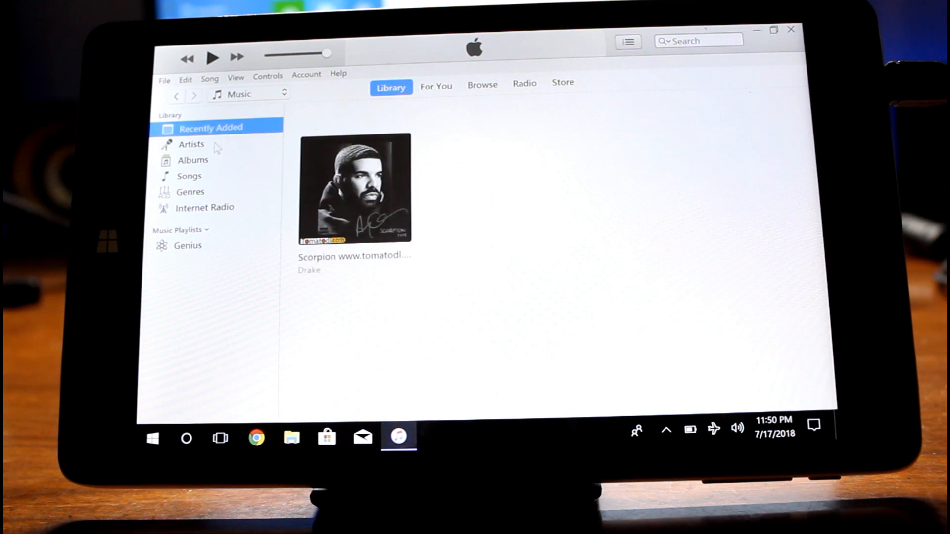
- Browse Albums, Songs and Genres, then play Drake's Scorpion from Recently Added
left_click(191, 145)
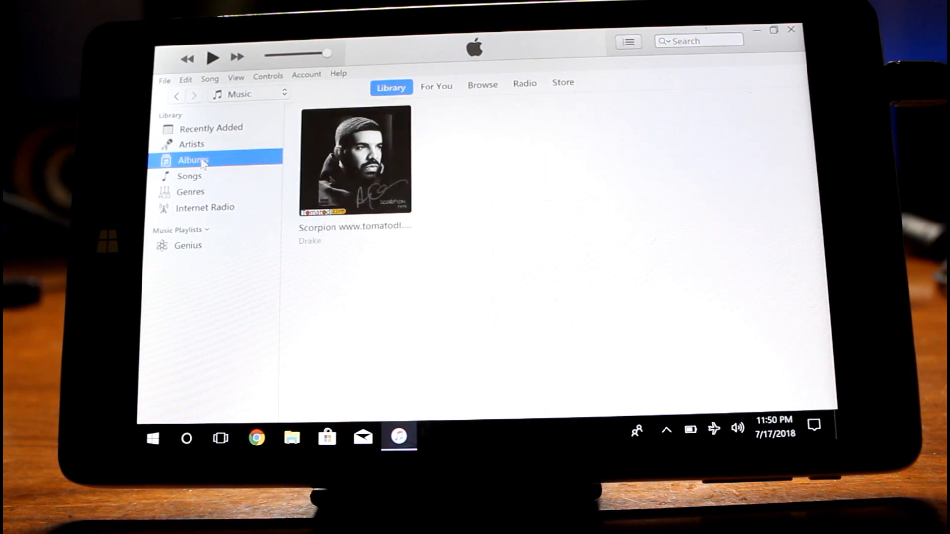
left_click(189, 176)
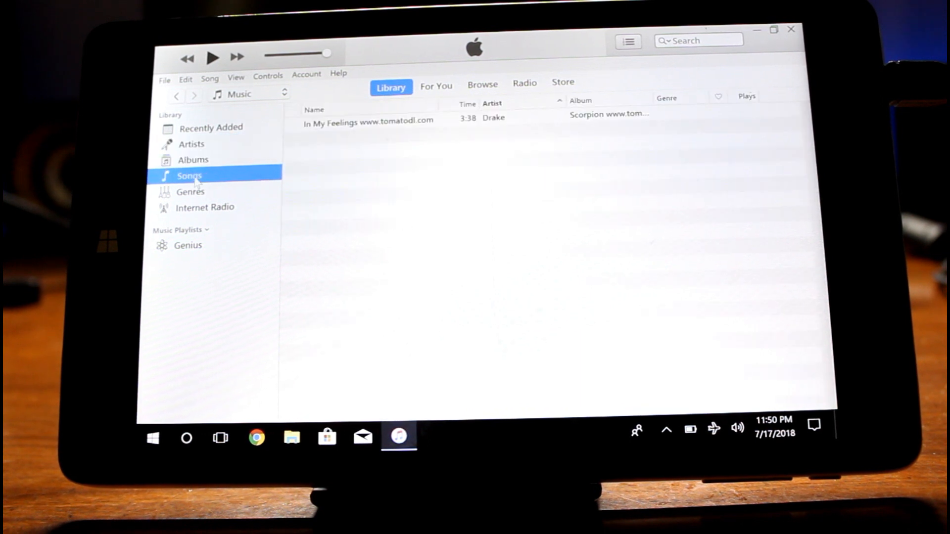
left_click(190, 192)
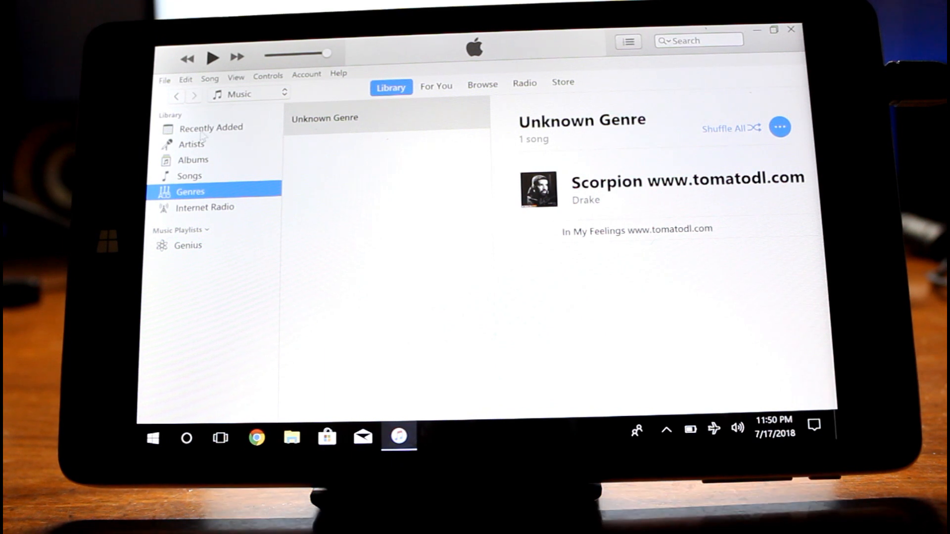
left_click(211, 127)
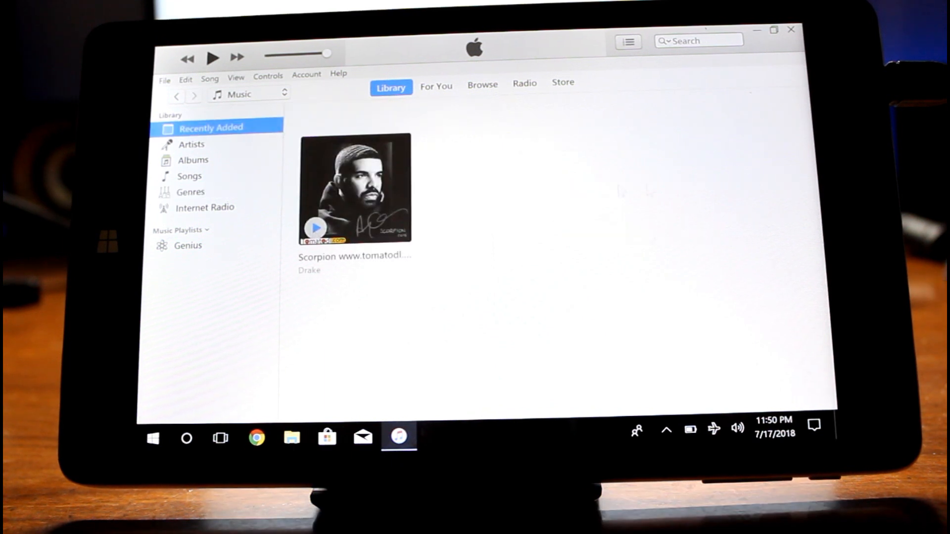
left_click(319, 239)
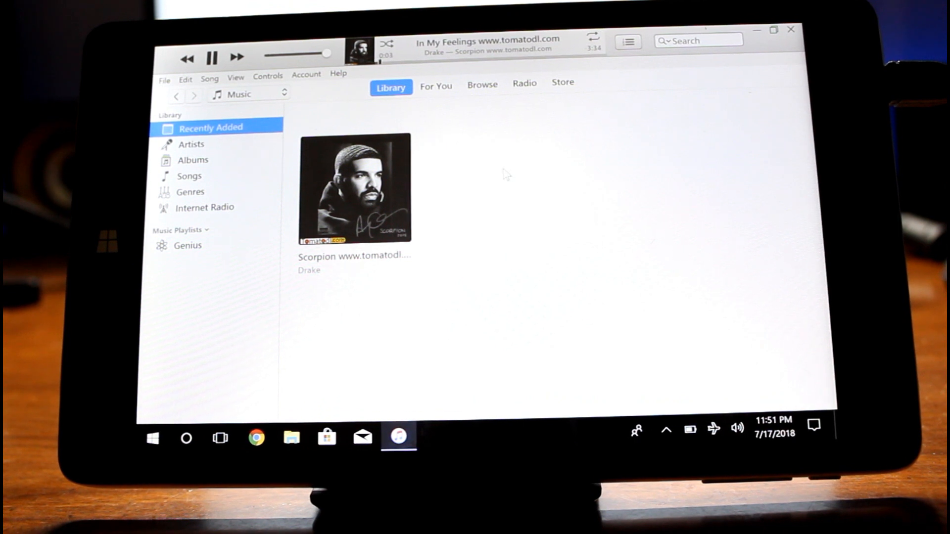
mouse_move(564, 131)
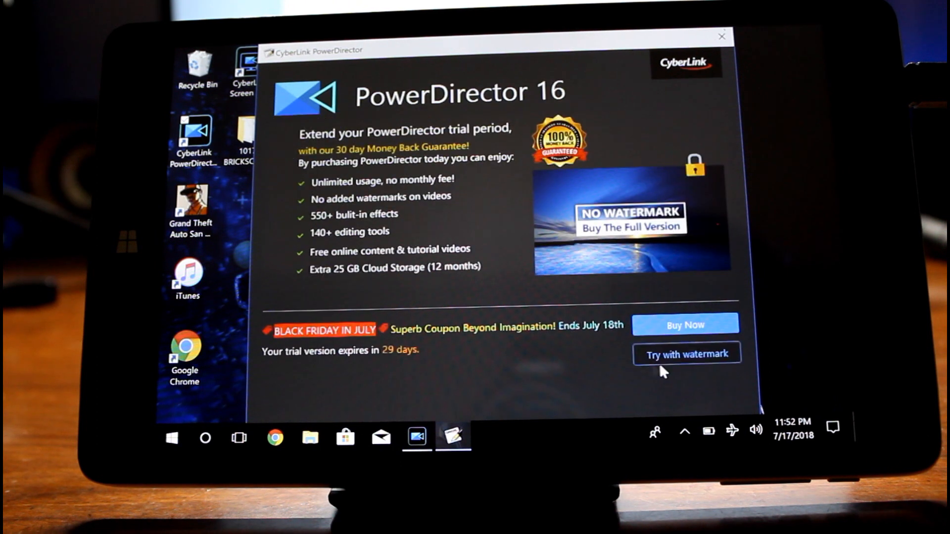
- Continue PowerDirector in watermarked trial mode to reach the editing workspace
left_click(687, 354)
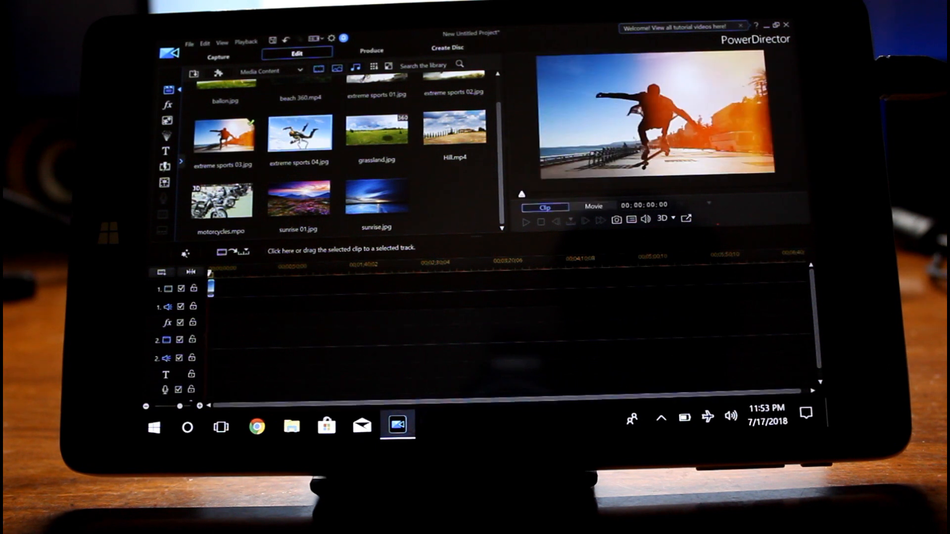
- Place extreme sports 04 on video track 1 and confirm the Display preferences unchanged
left_click_drag(299, 133, 214, 288)
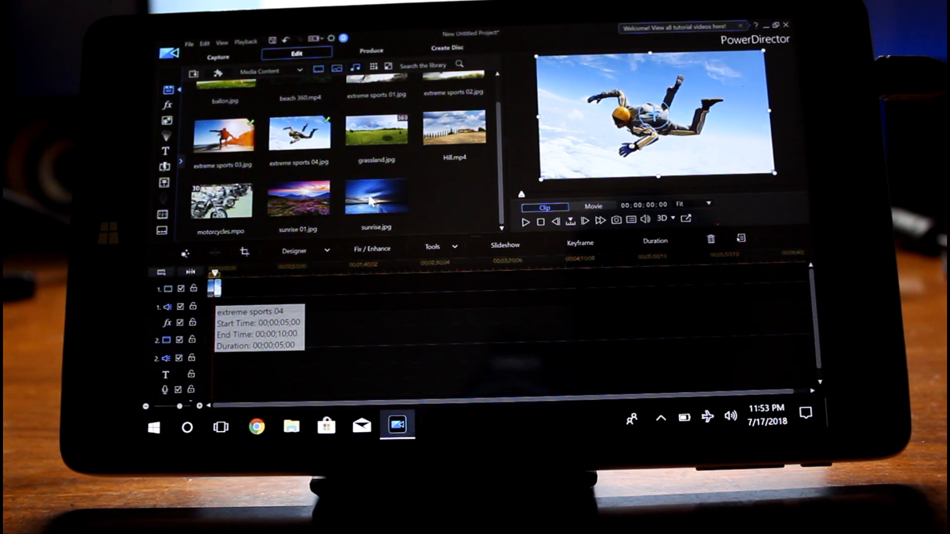
mouse_move(438, 188)
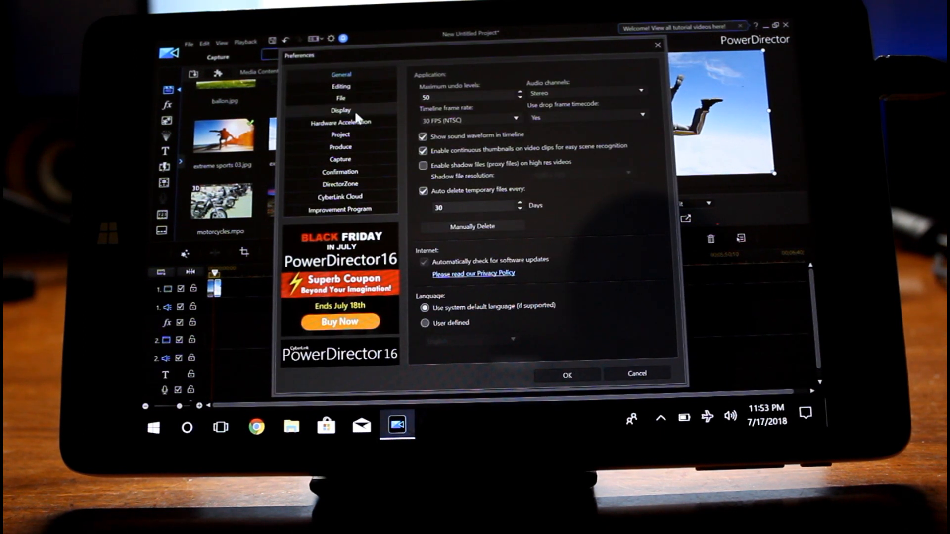
left_click(340, 110)
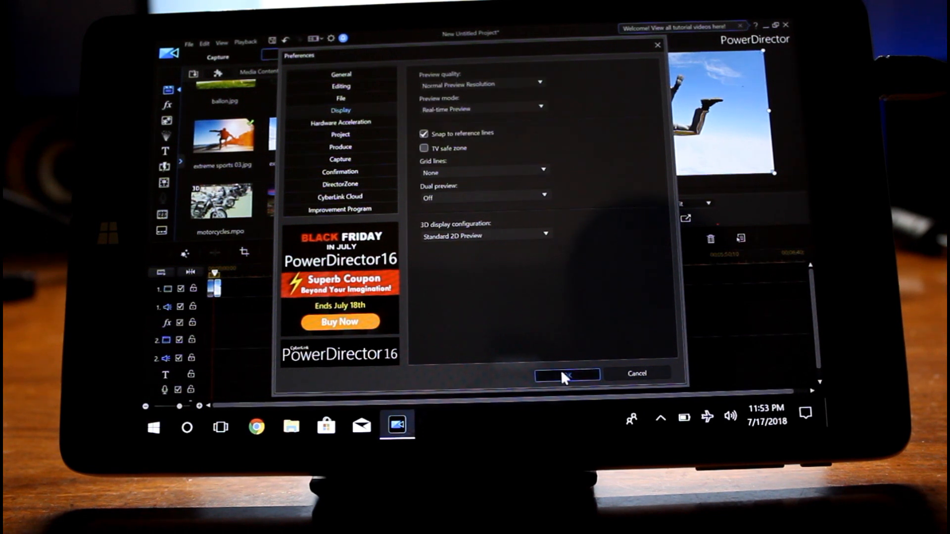
left_click(567, 374)
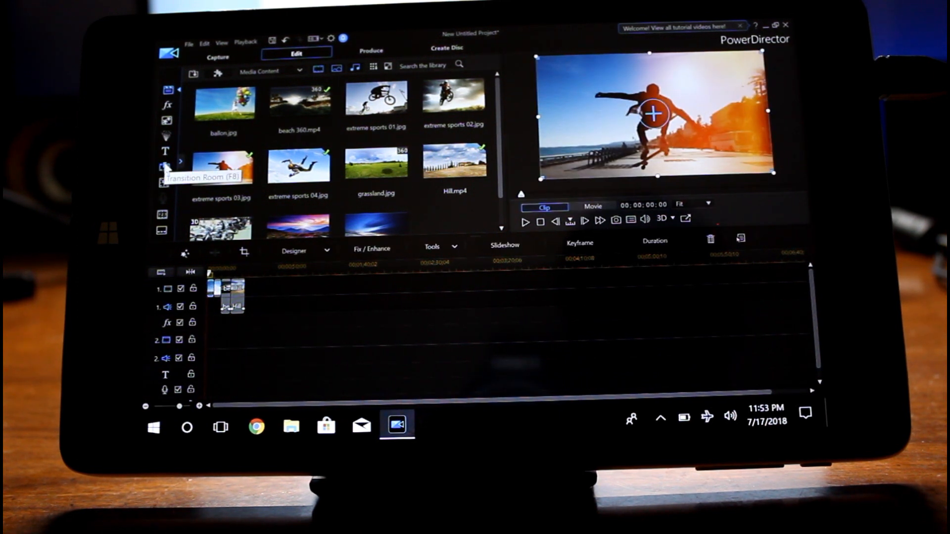
- Visit the Transition Room, then play the whole movie in the preview
left_click(166, 166)
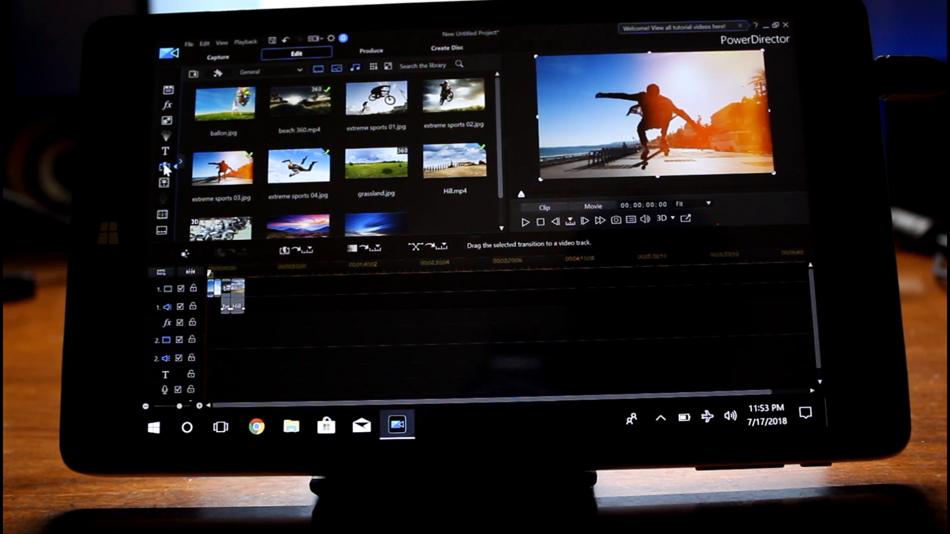
left_click(164, 166)
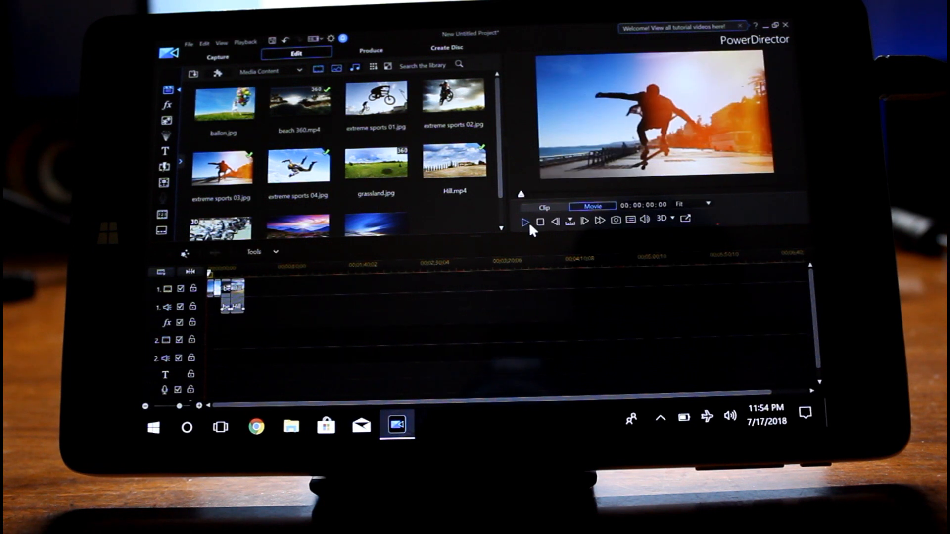
left_click(526, 222)
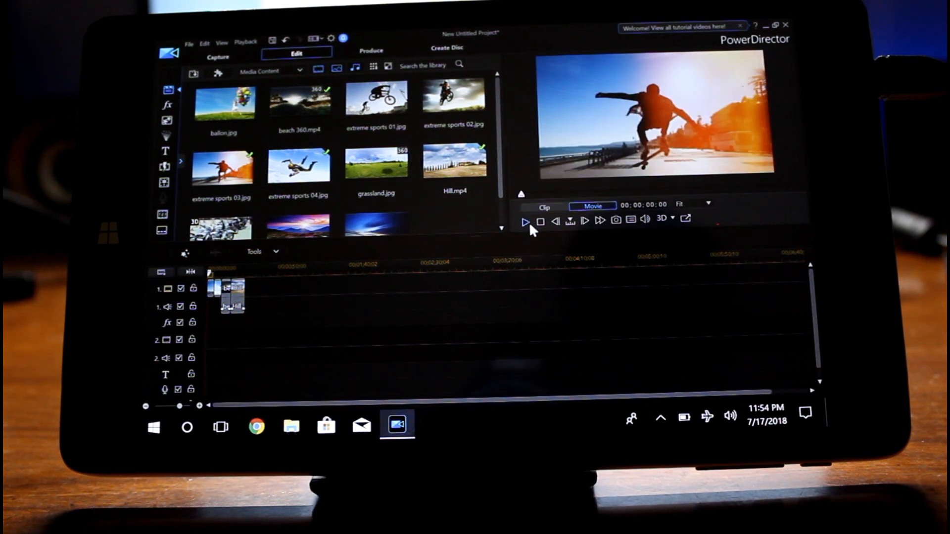
- Add a My Title overlay from the Title Room onto track 2
left_click(163, 154)
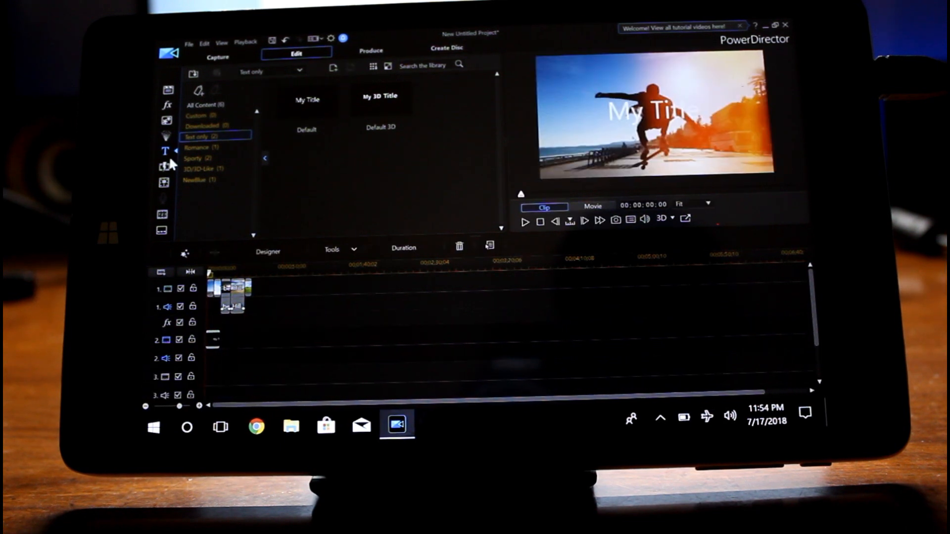
left_click(165, 168)
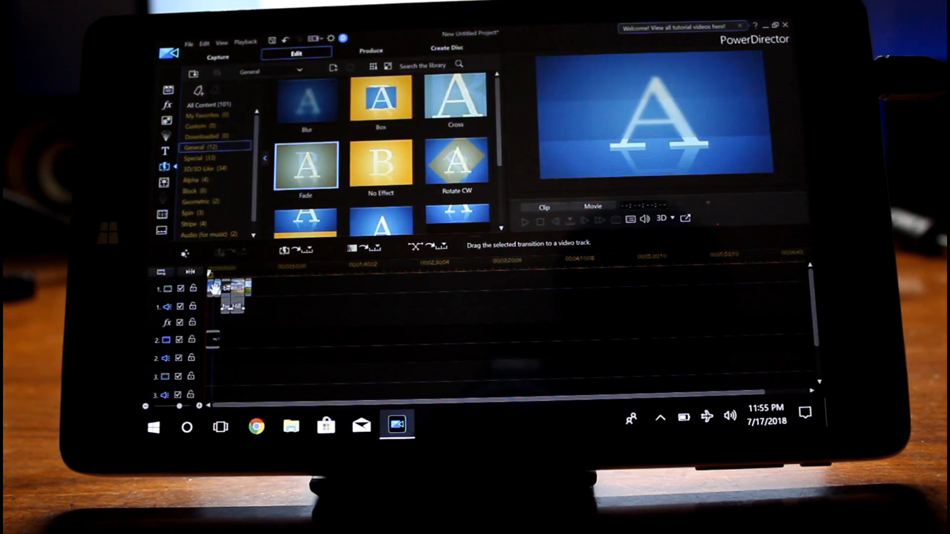
left_click(230, 289)
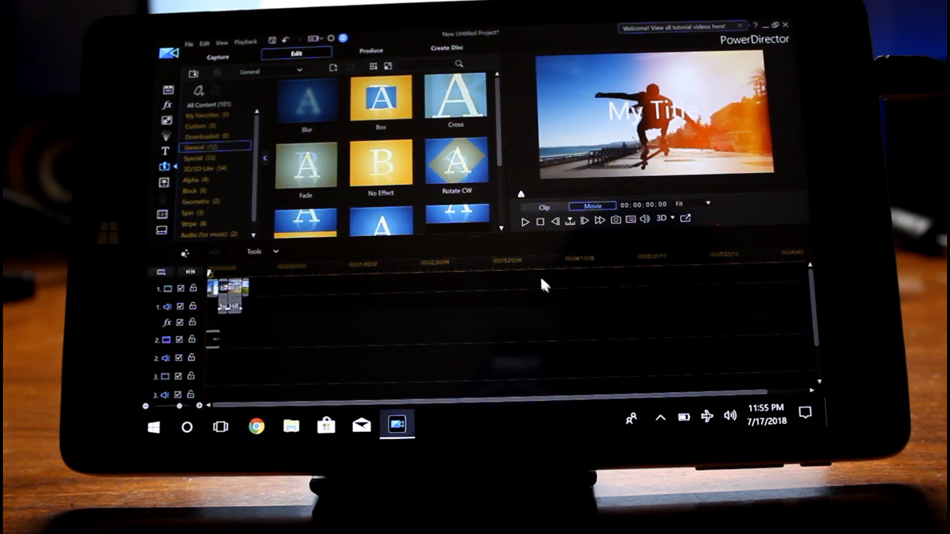
- Play the movie in the preview with its new title showing
left_click(526, 220)
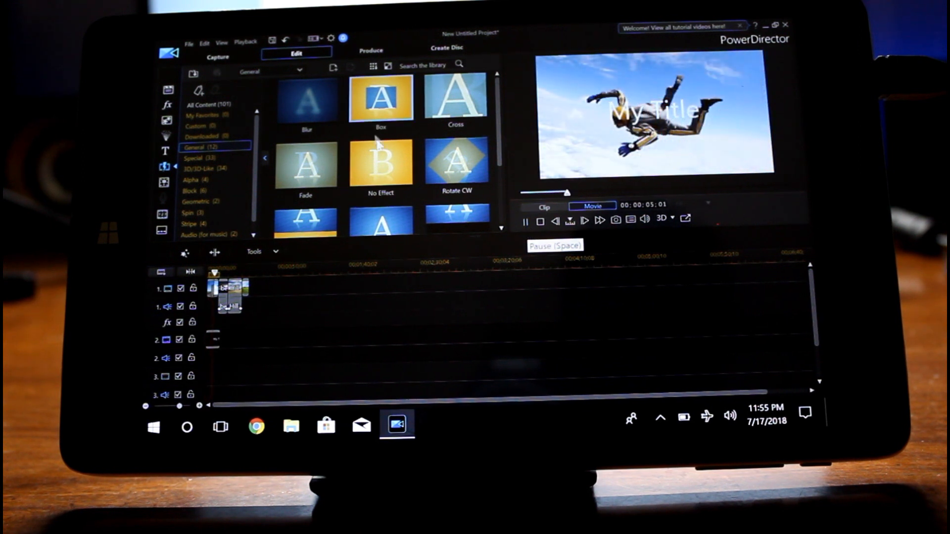
left_click(456, 163)
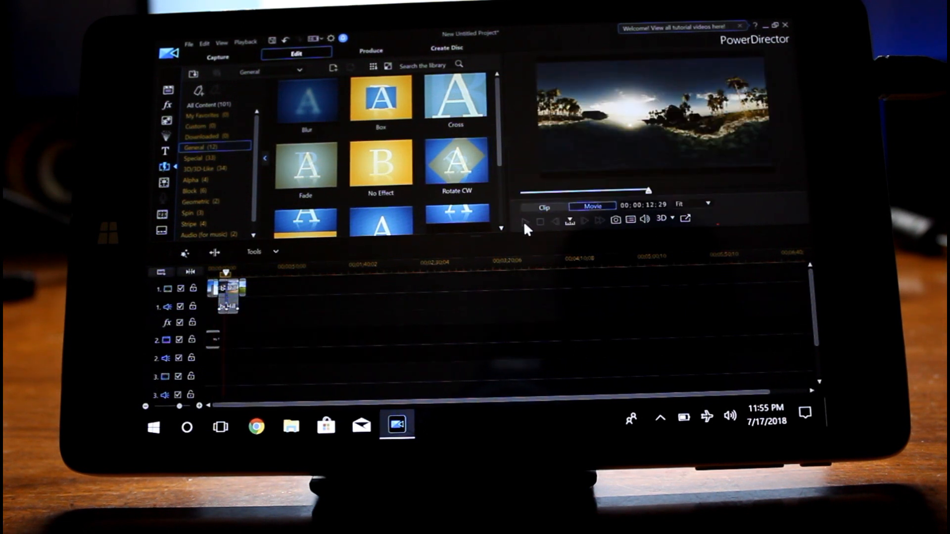
left_click(525, 221)
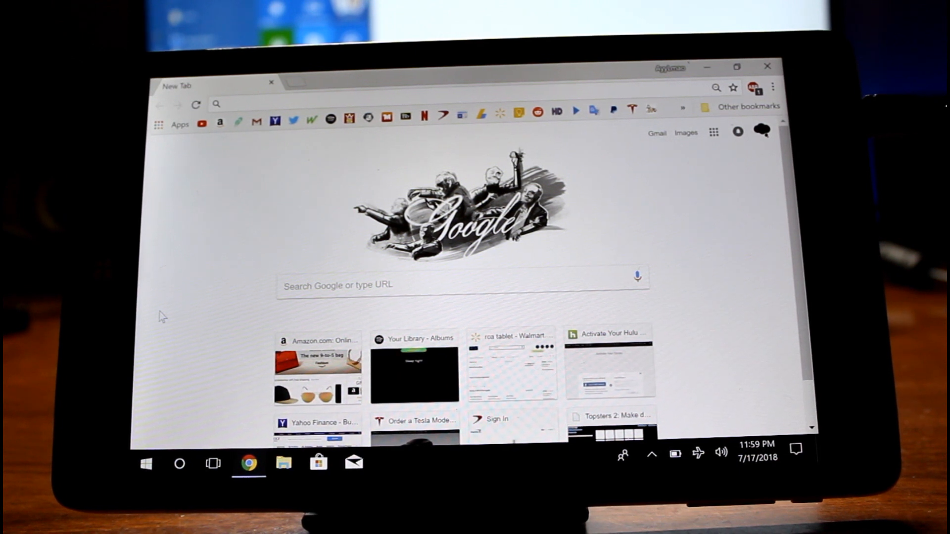
mouse_move(172, 270)
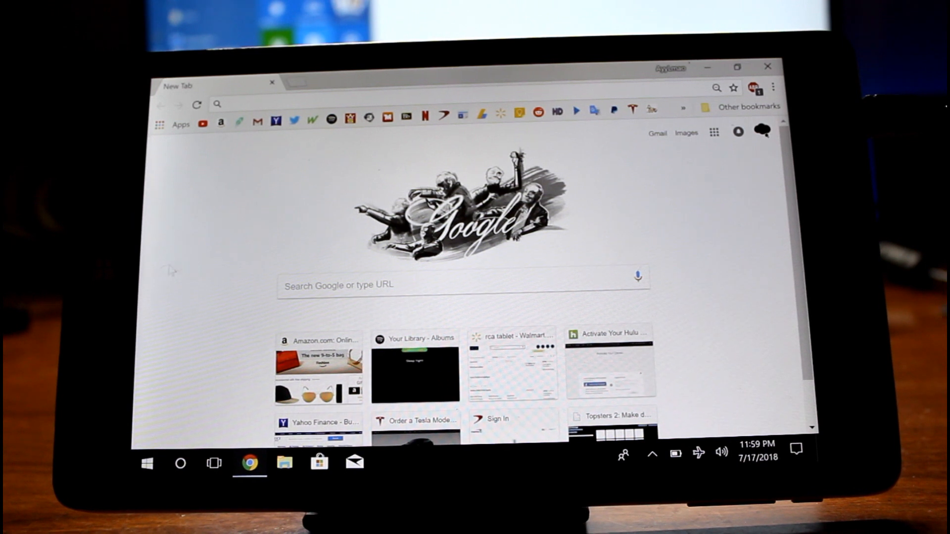
mouse_move(308, 222)
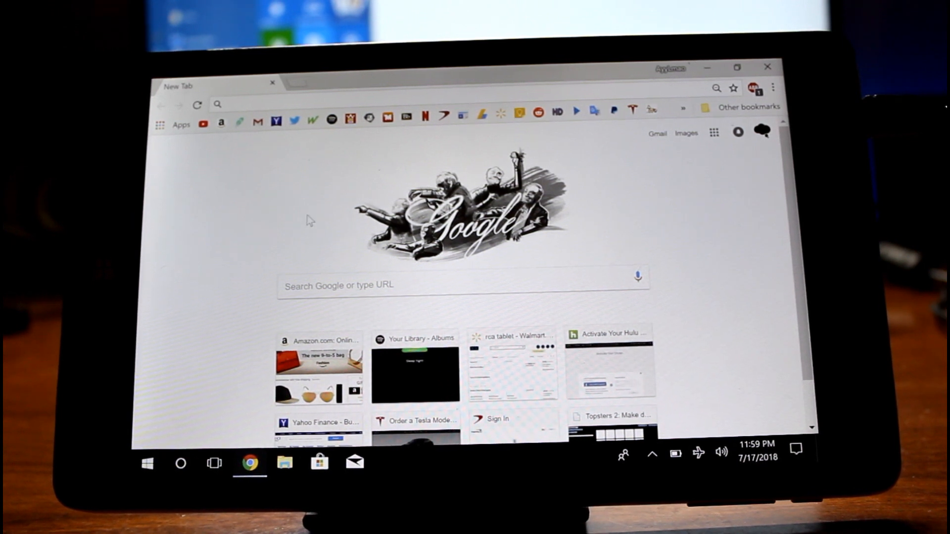